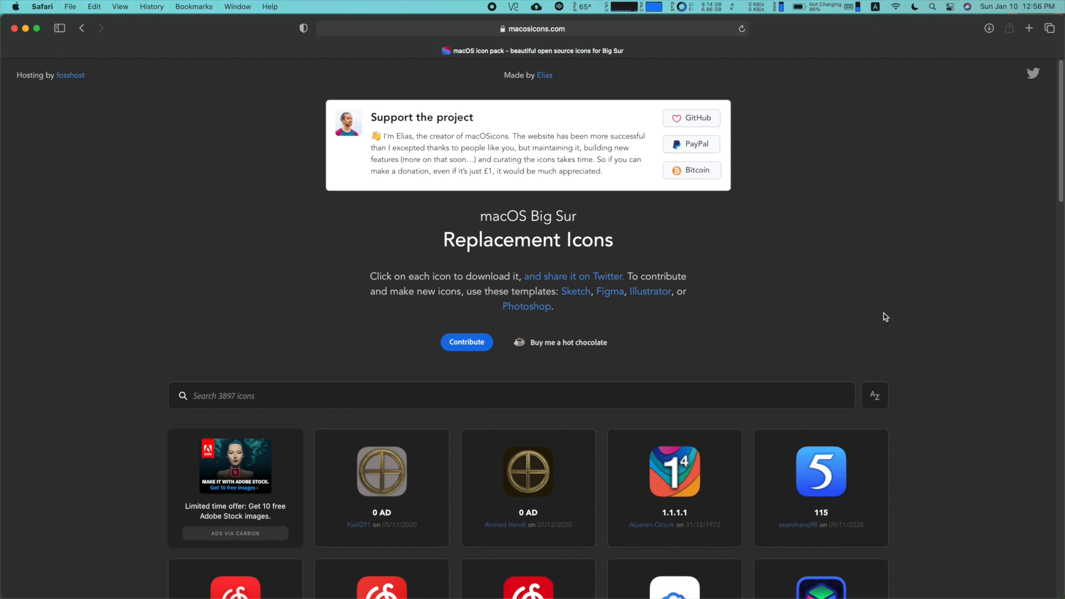
mouse_move(876, 331)
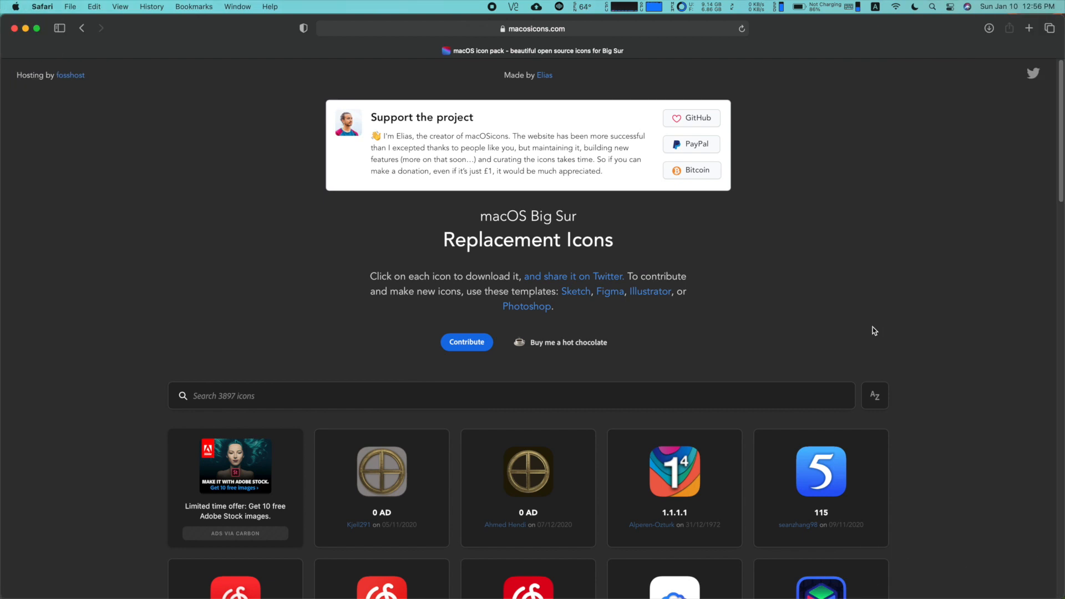
mouse_move(586, 233)
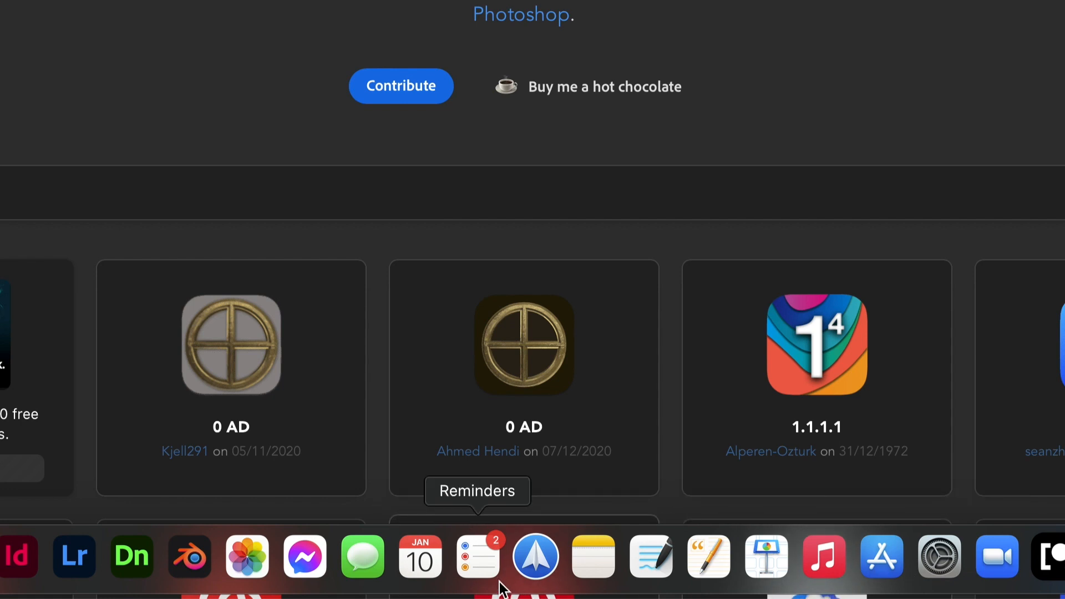
mouse_move(535, 557)
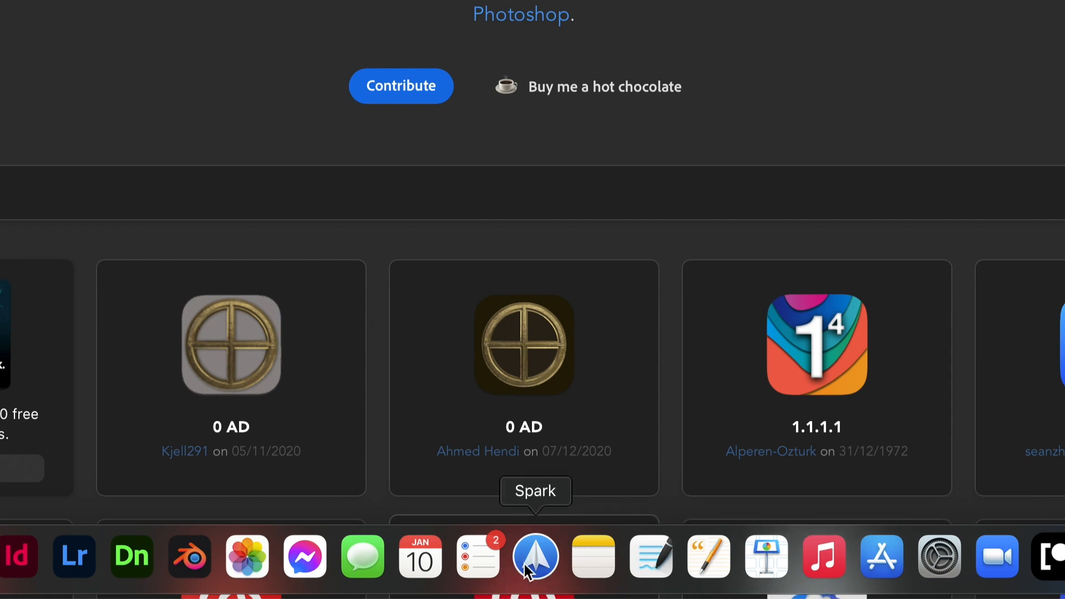
mouse_move(477, 556)
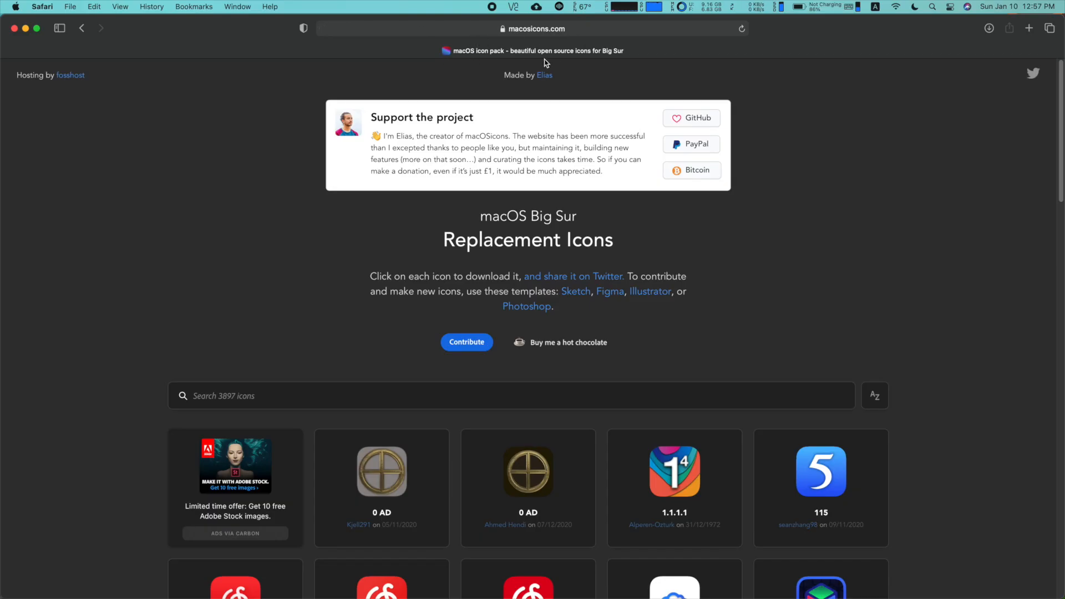
Step: Search macosicons.com for 'spark' and browse the Spark icon results
click(513, 395)
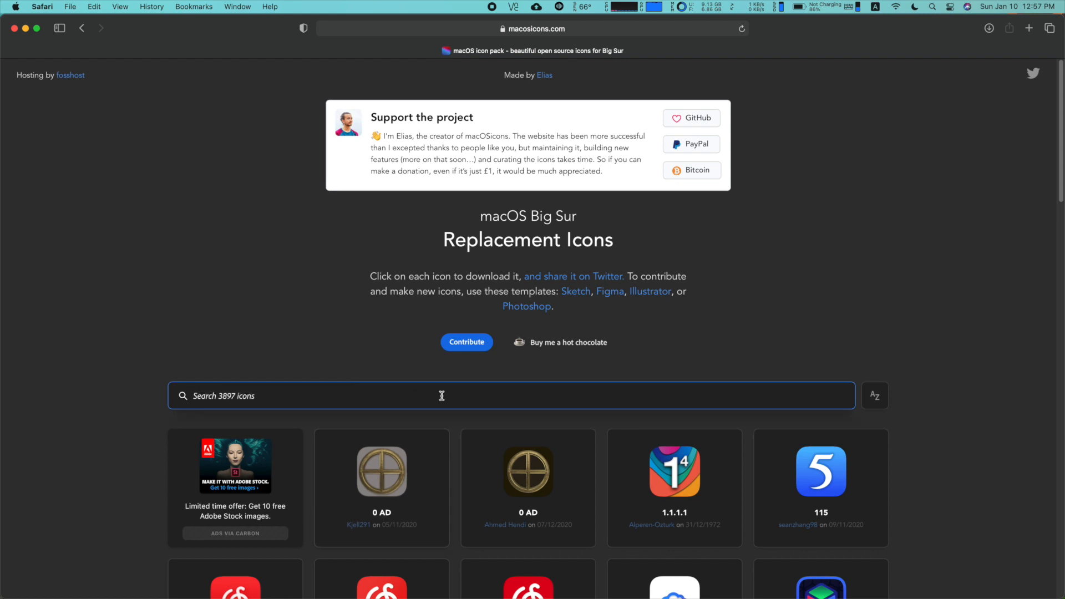
text(spark)
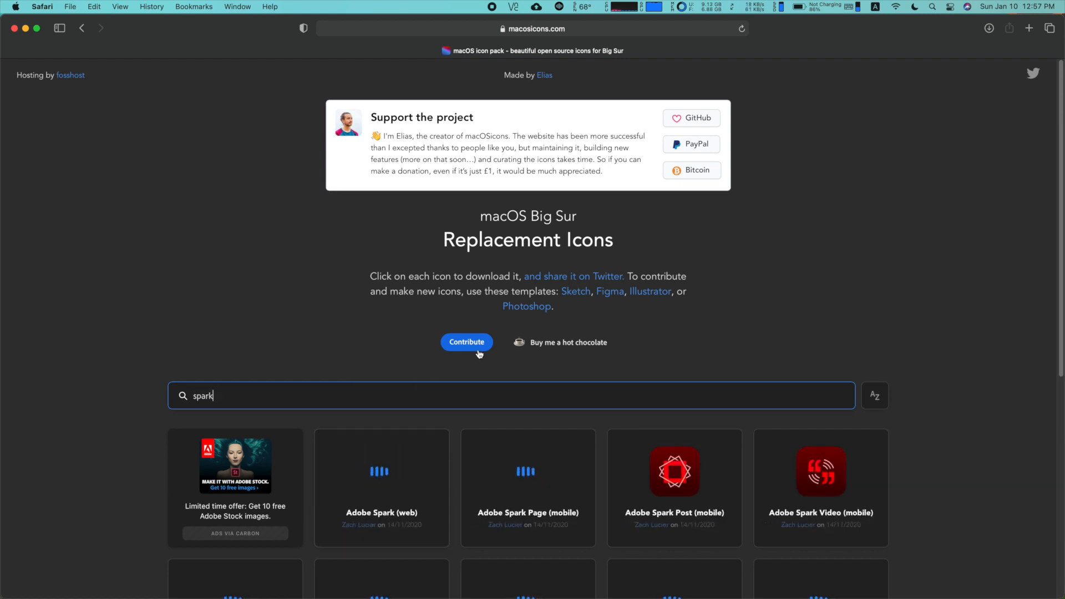
scroll(down, 3)
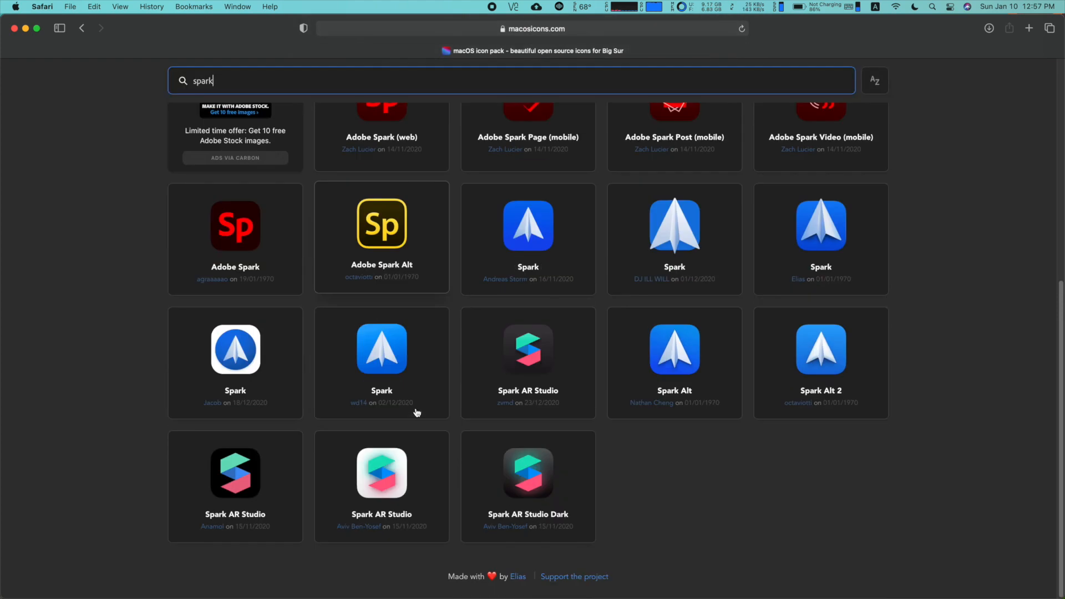
mouse_move(972, 324)
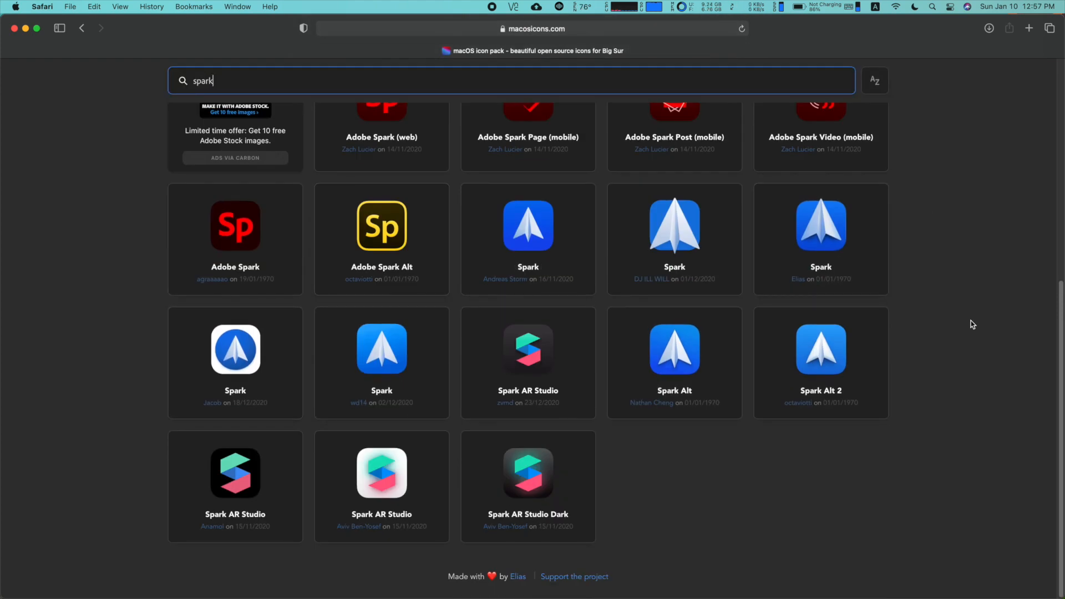
mouse_move(348, 380)
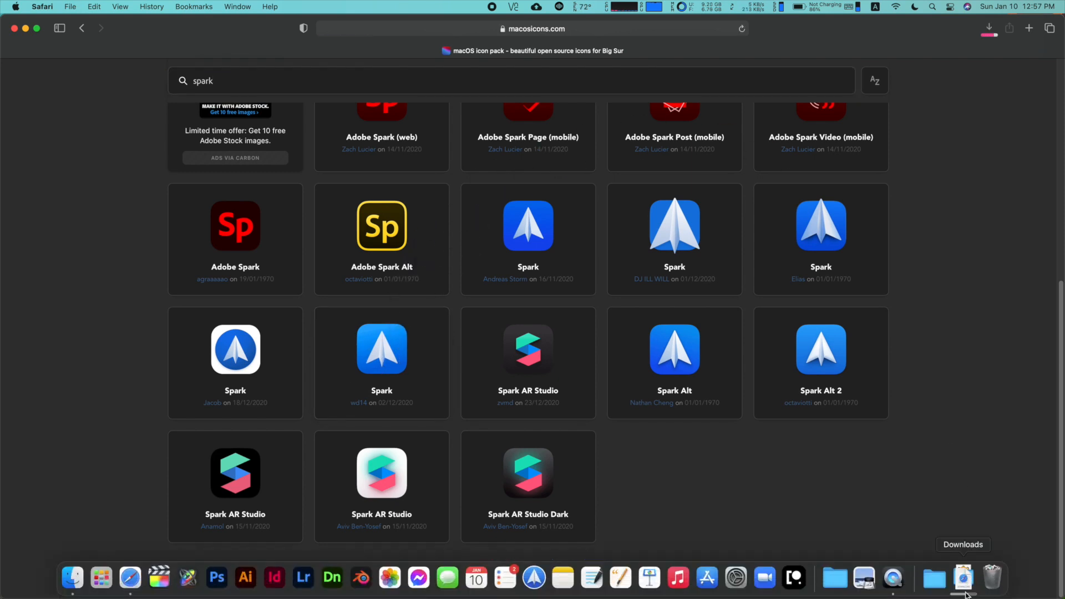
Step: Download a Spark .icns icon and switch over to Finder
click(964, 578)
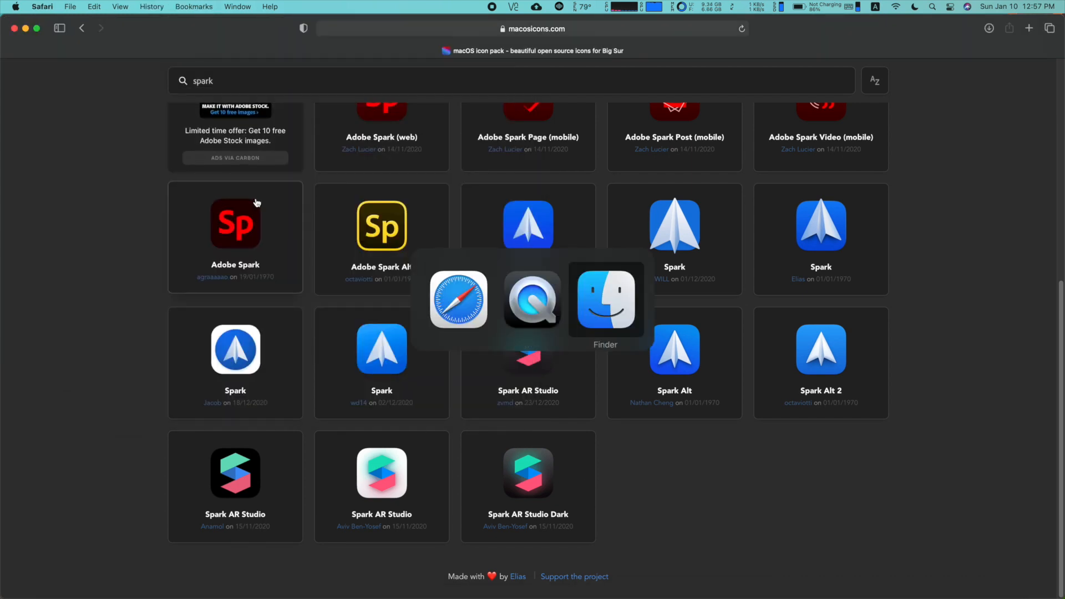
click(605, 298)
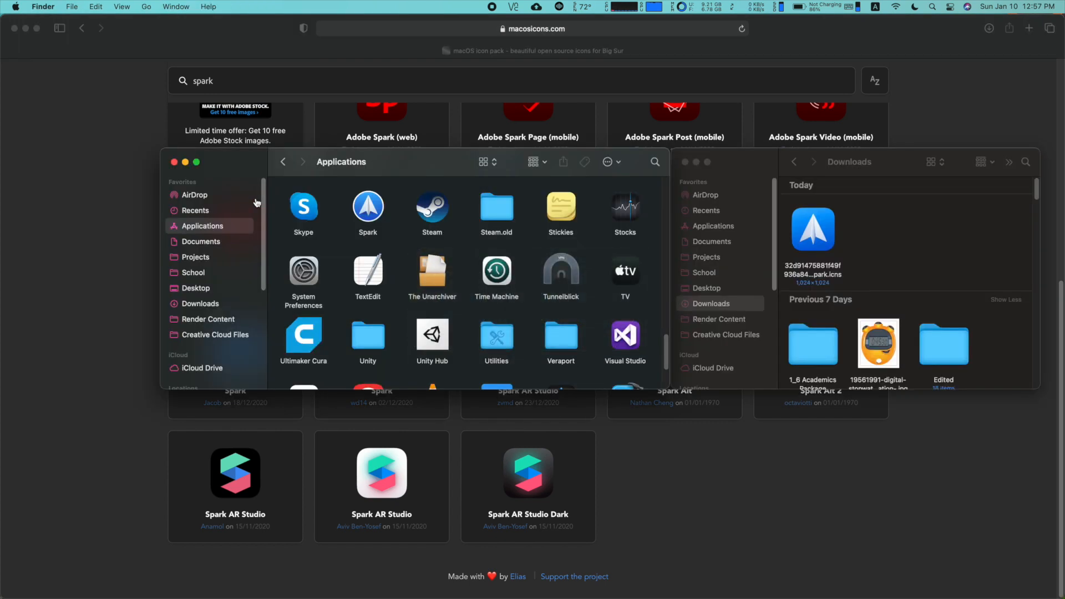
Step: Select the Spark app in Applications and bring up its Get Info window
click(849, 162)
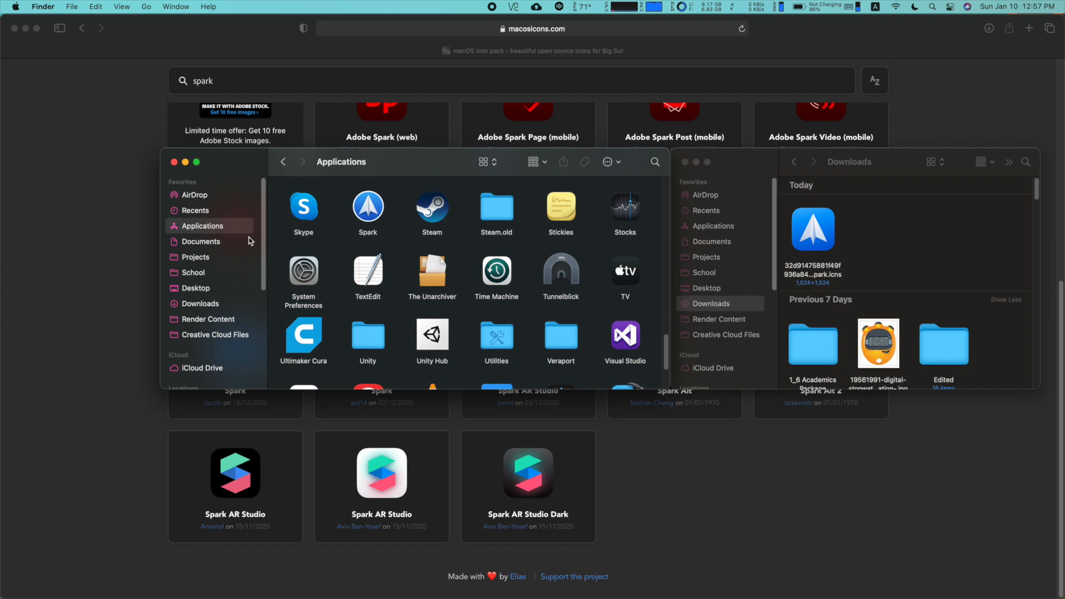
mouse_move(229, 232)
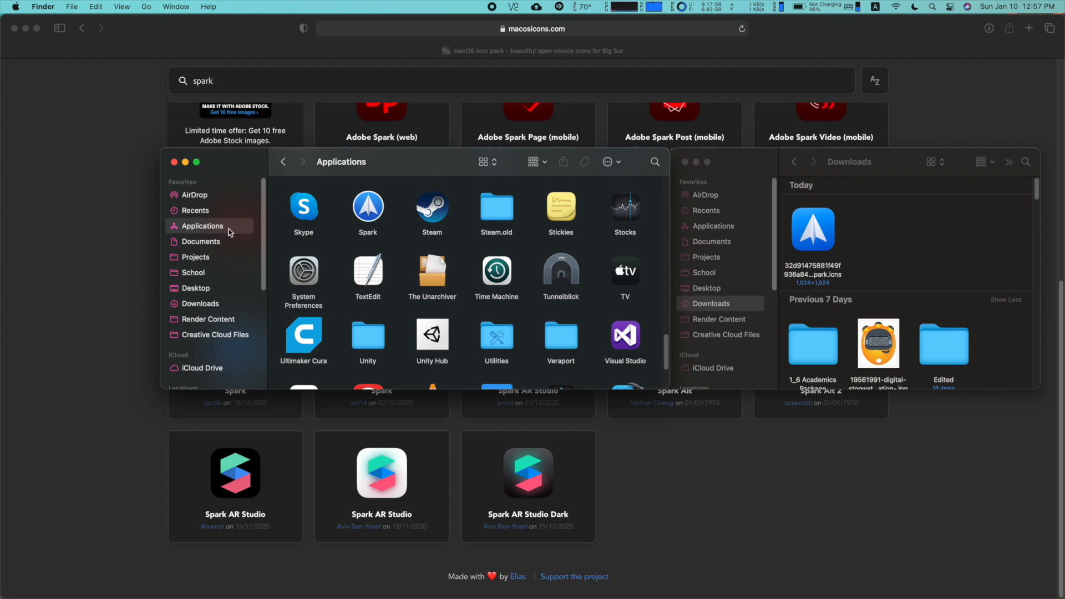
mouse_move(842, 255)
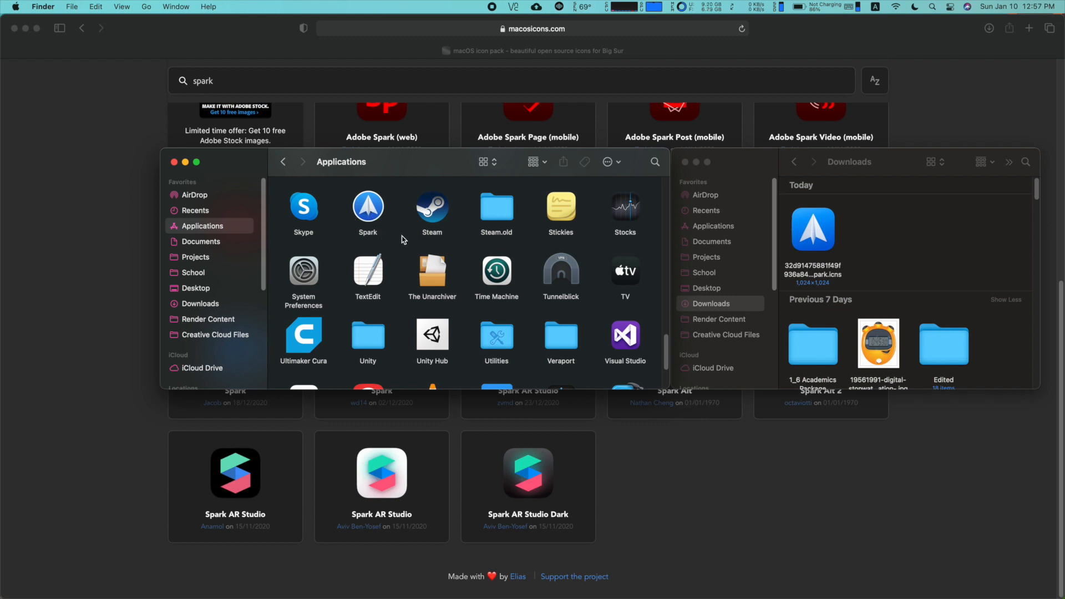
click(367, 205)
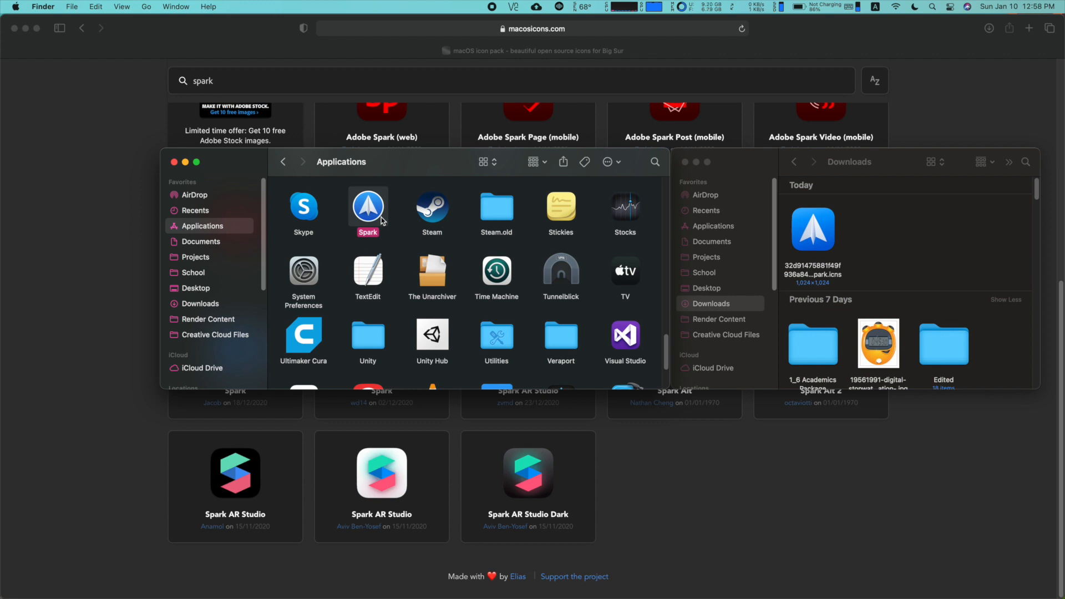
key(cmd+i)
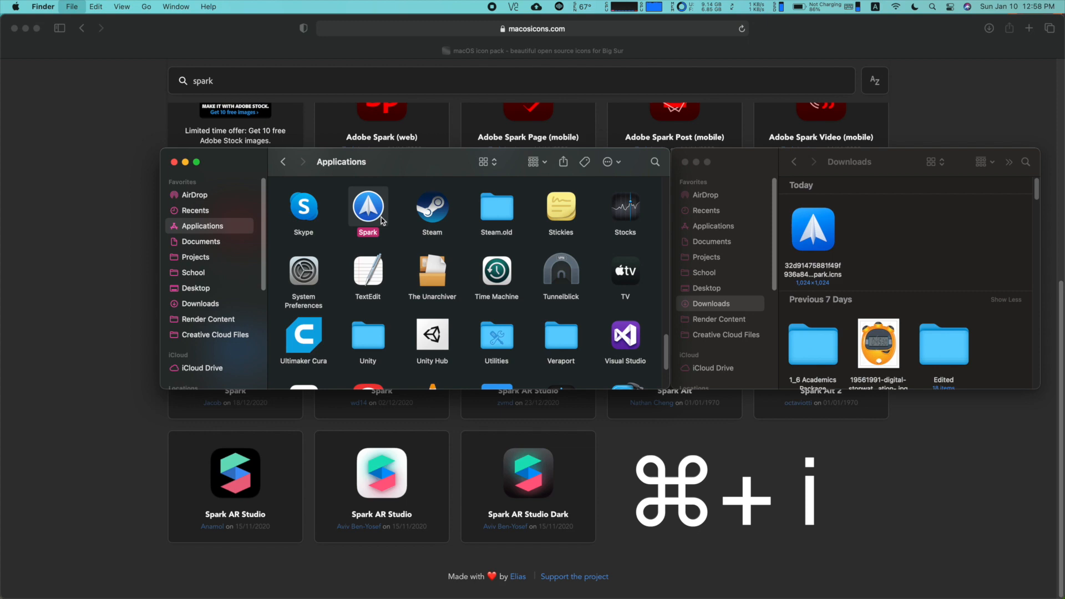
key(cmd+i)
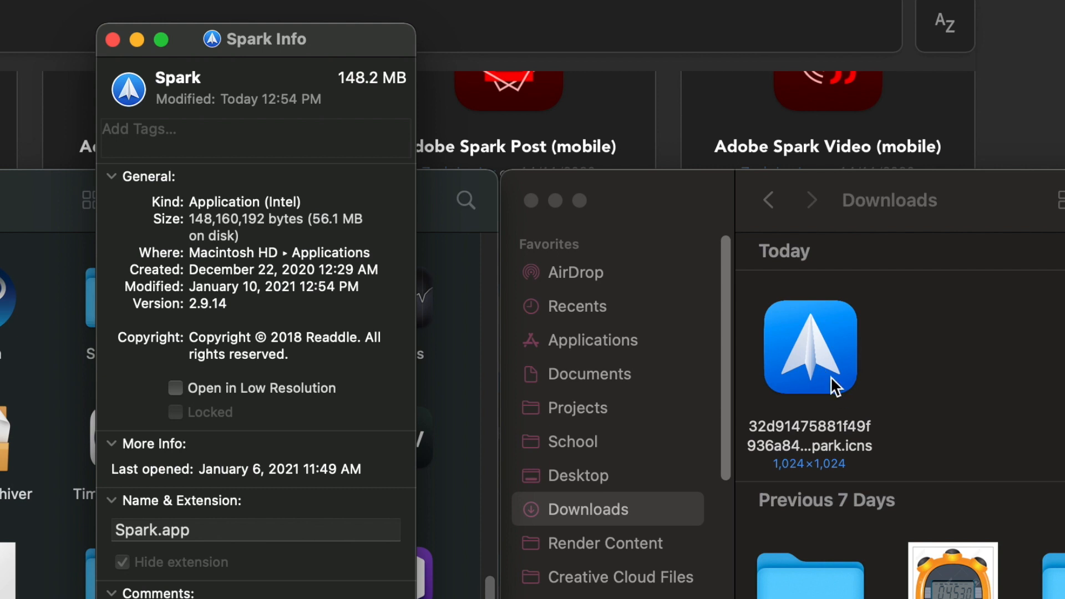
mouse_move(820, 363)
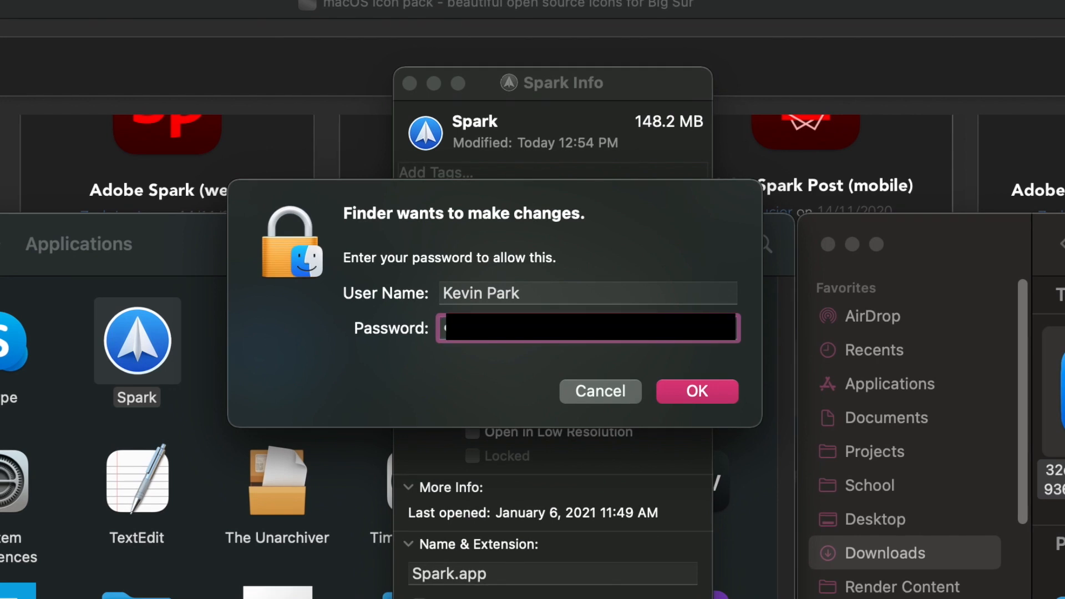
click(697, 392)
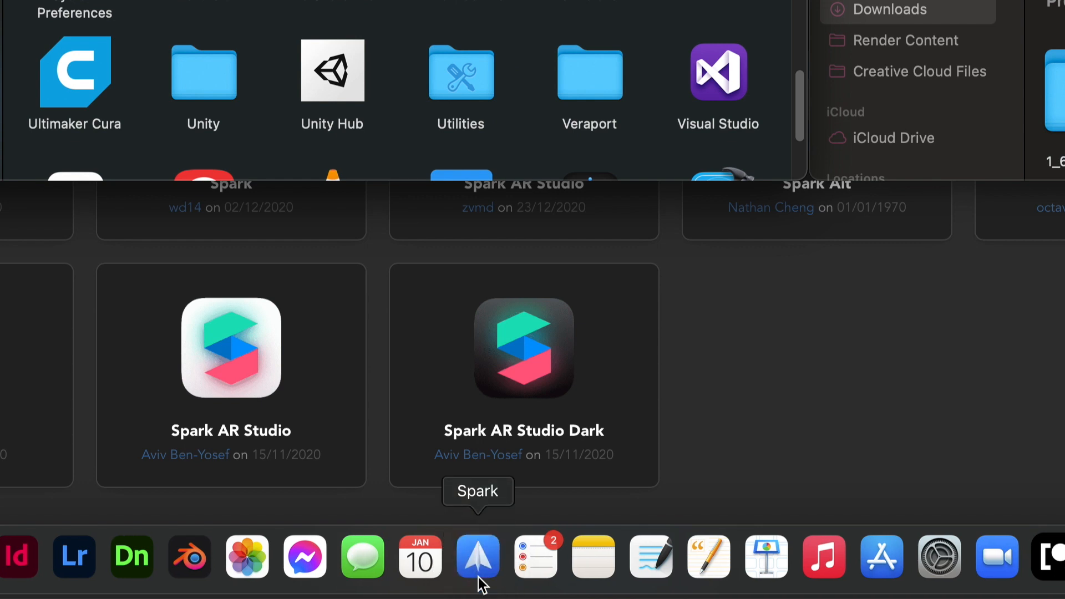
mouse_move(132, 557)
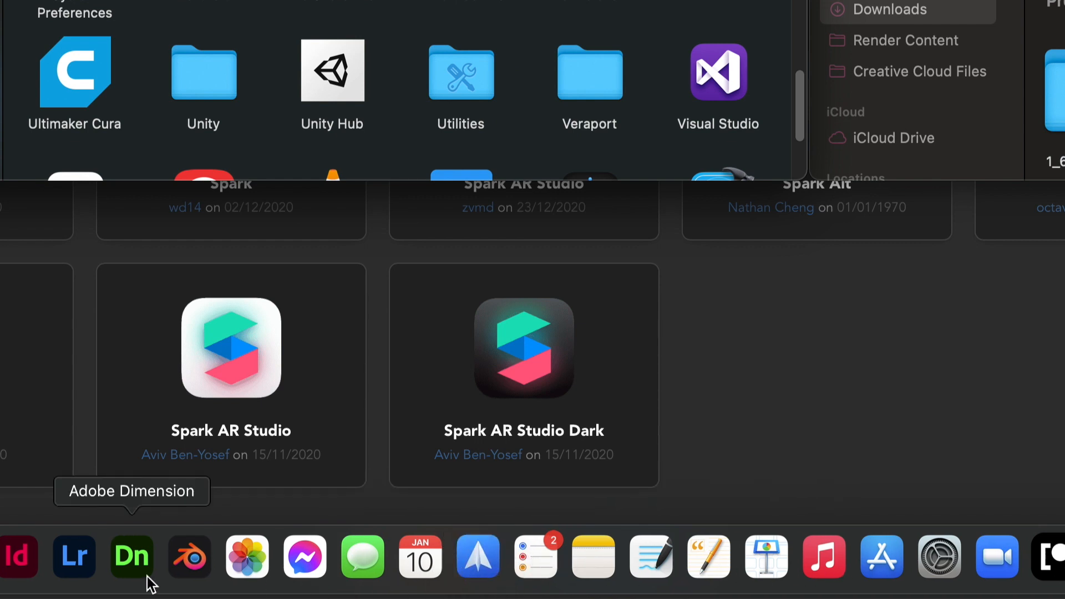